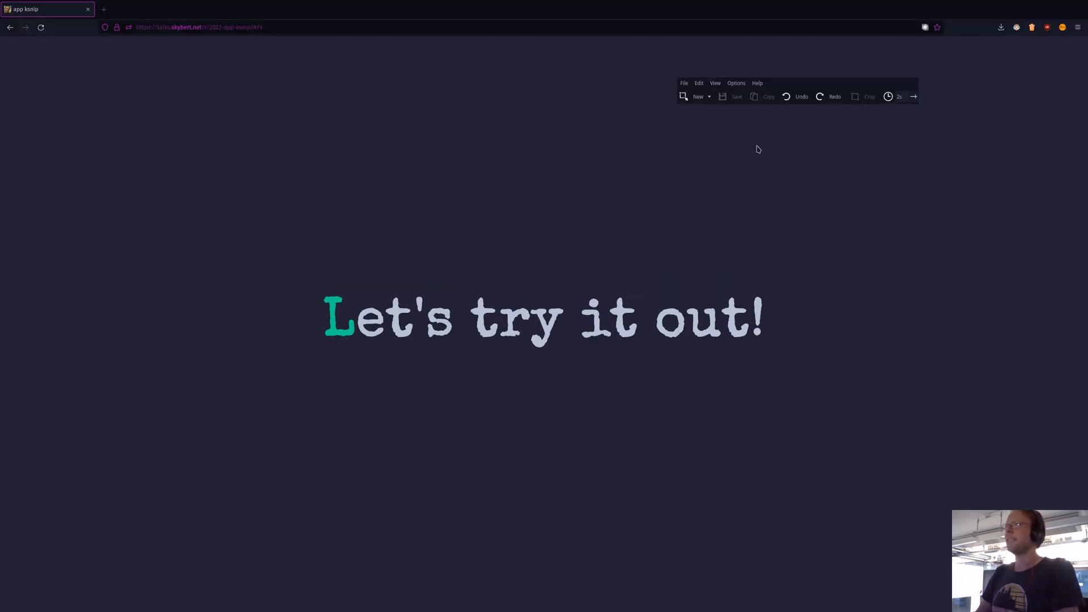
mouse_move(764, 118)
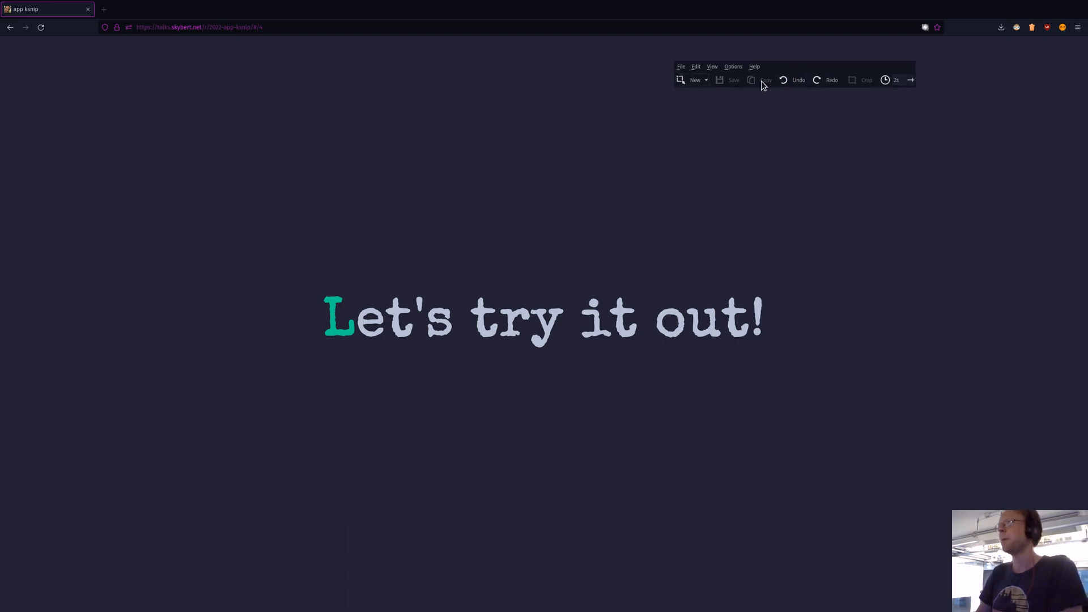
- Show the capture-mode list offering rectangular area, full screen, current screen and active window
left_click(704, 79)
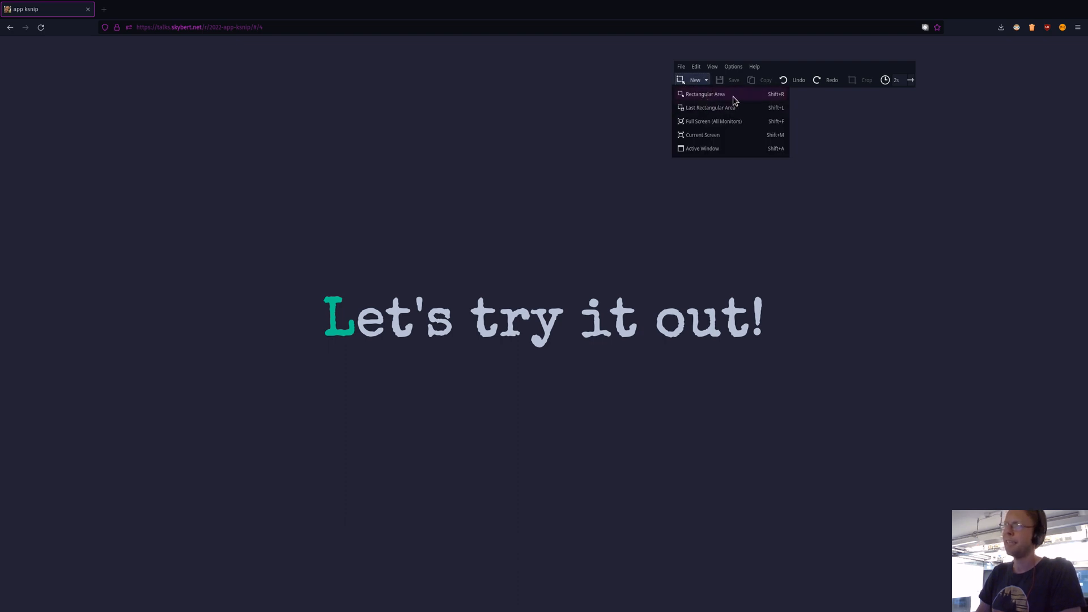
mouse_move(757, 97)
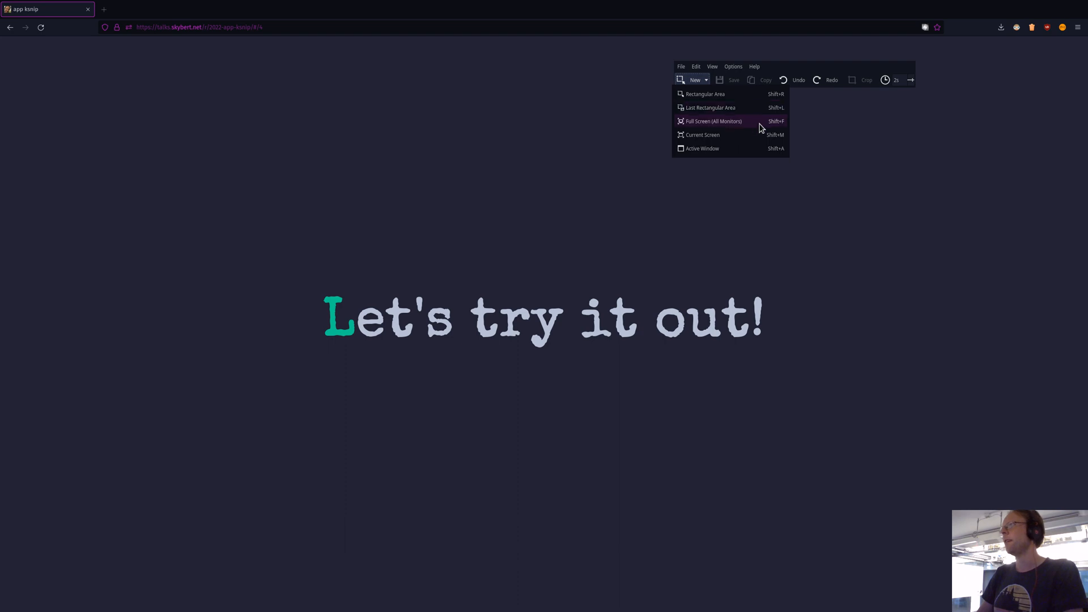
mouse_move(755, 124)
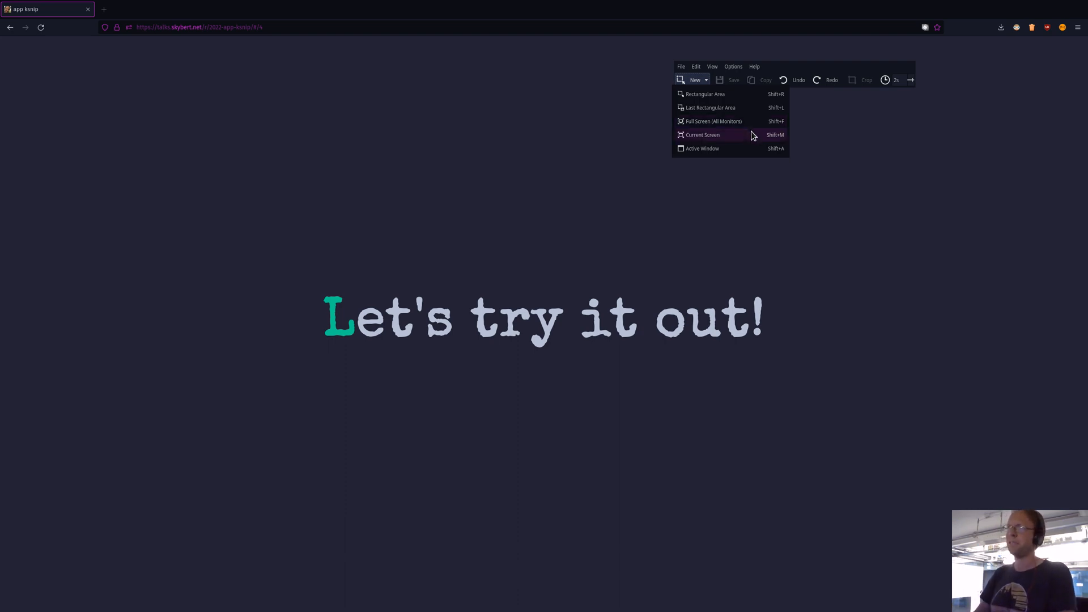
mouse_move(725, 108)
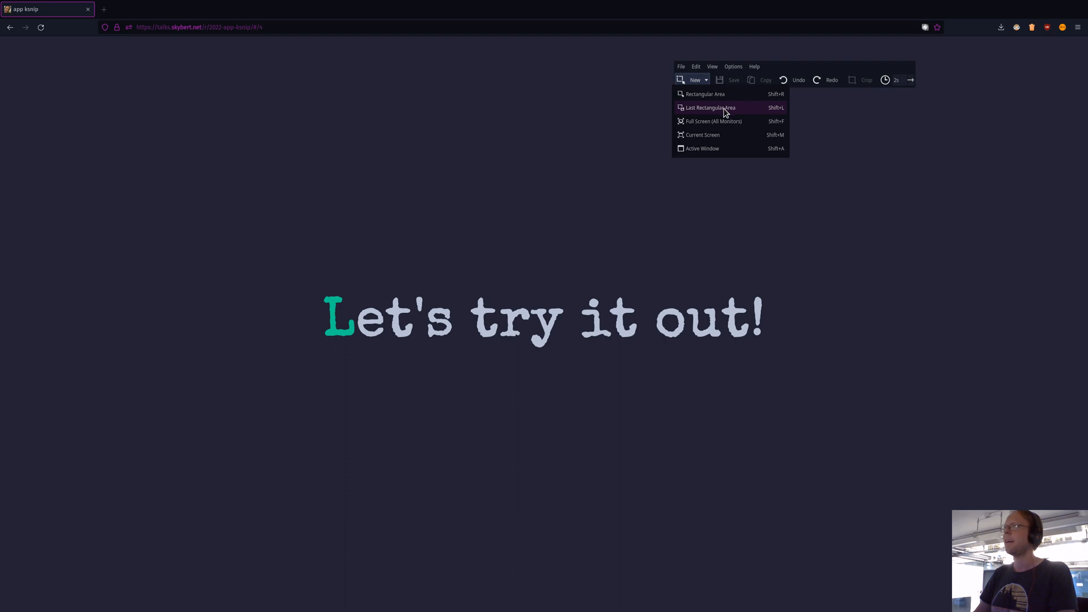
mouse_move(719, 97)
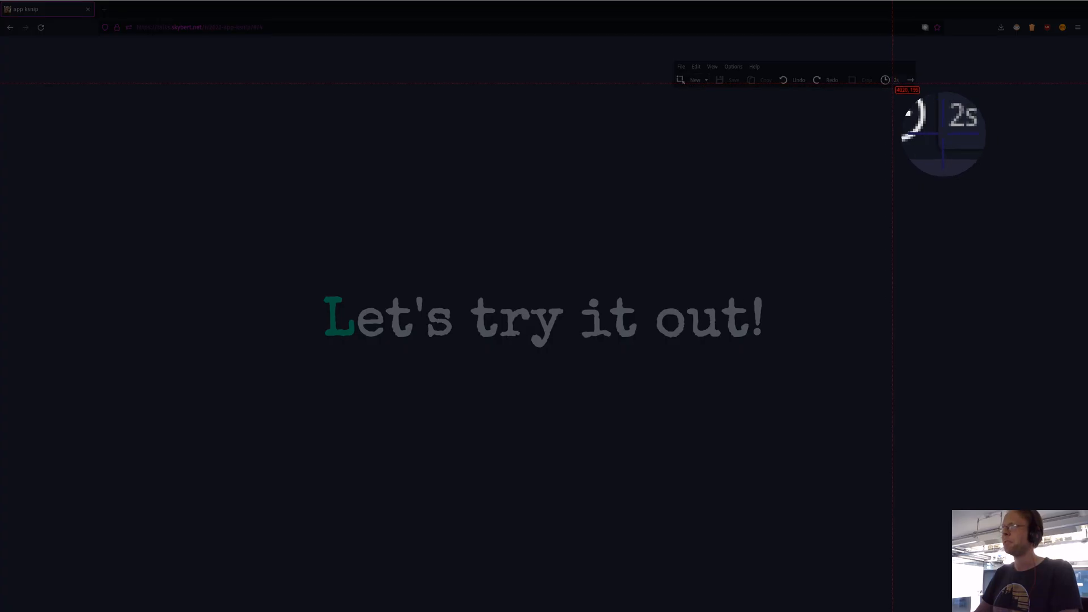
mouse_move(329, 267)
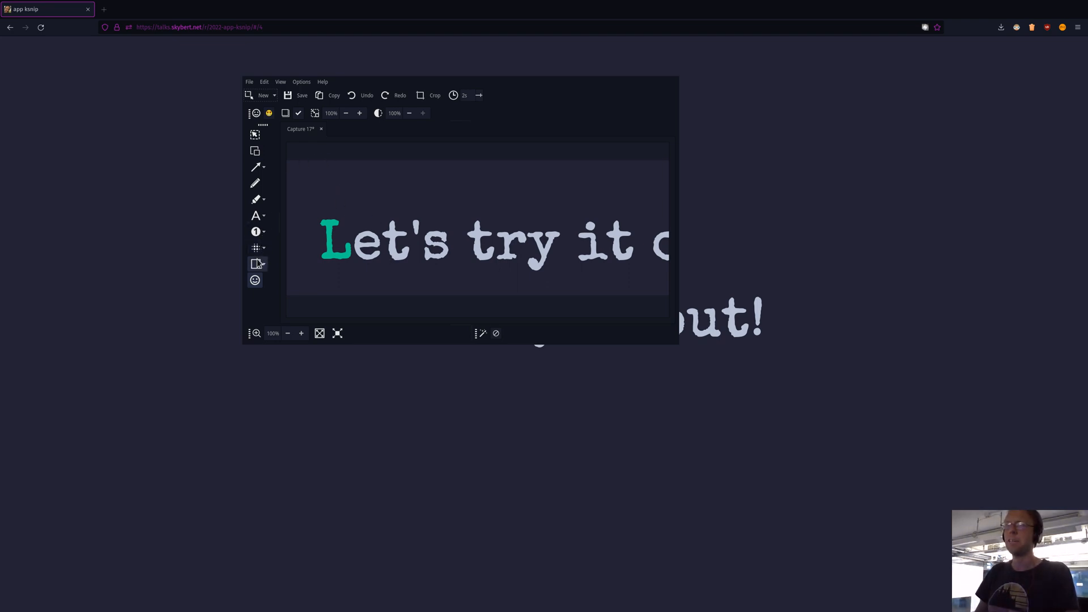
- Draw a red box around 'Let' and a red arrow pointing at it, ready for the caption
left_click_drag(312, 222, 409, 252)
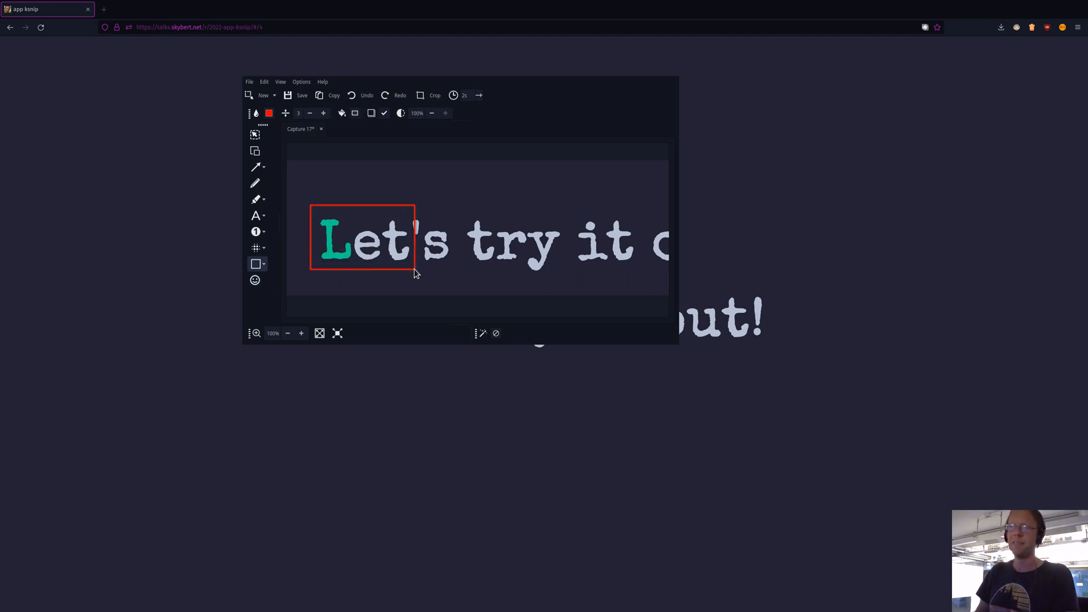
left_click(255, 167)
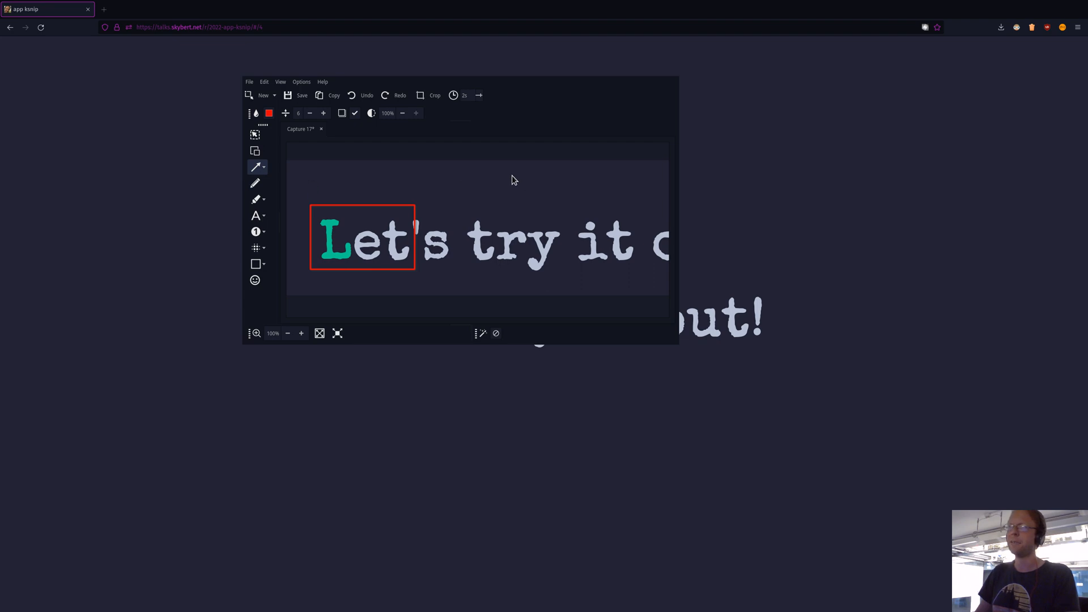
left_click_drag(512, 183, 409, 207)
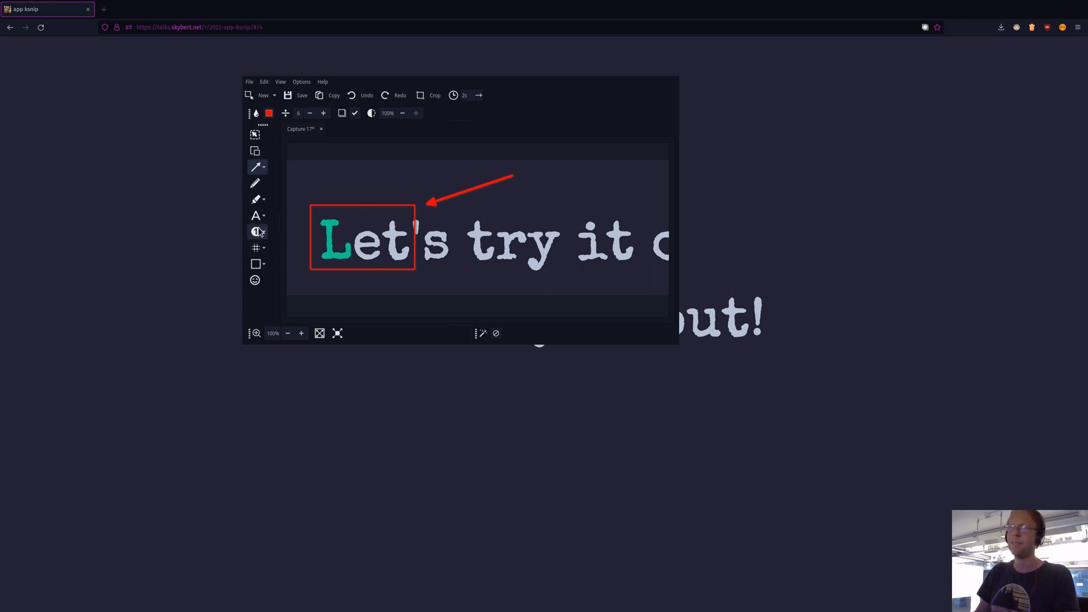
left_click(257, 215)
type("look here!")
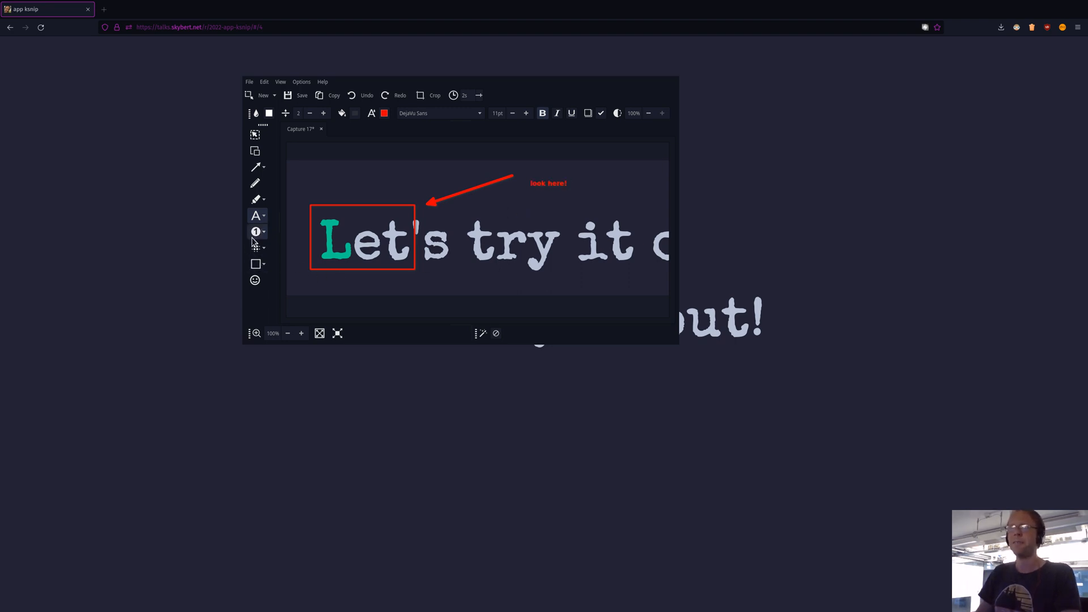
mouse_move(255, 231)
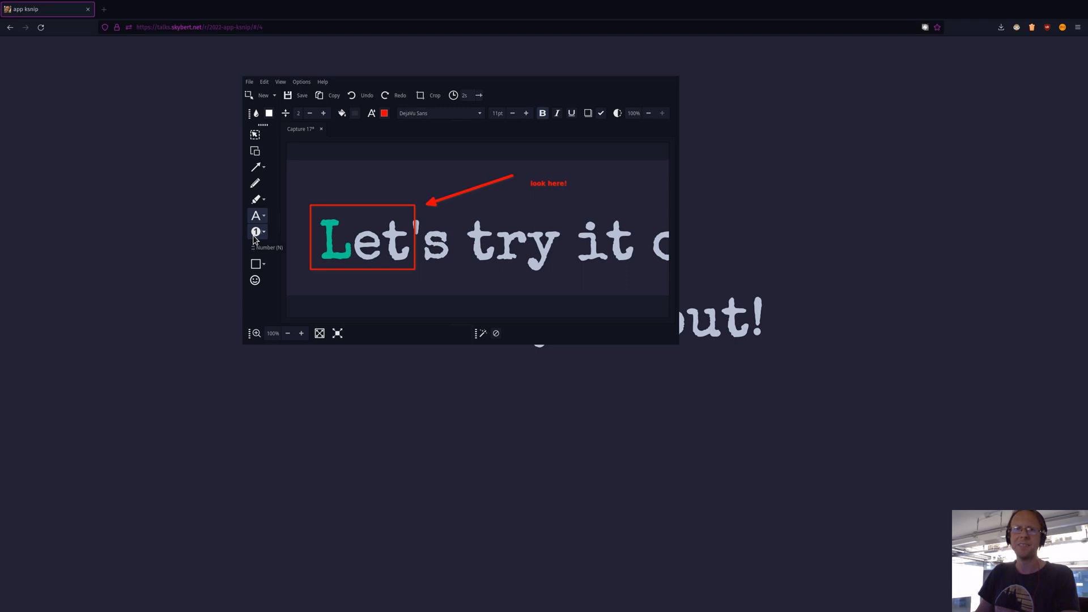
- Place red numbered markers along the title with the Number tool
left_click(255, 231)
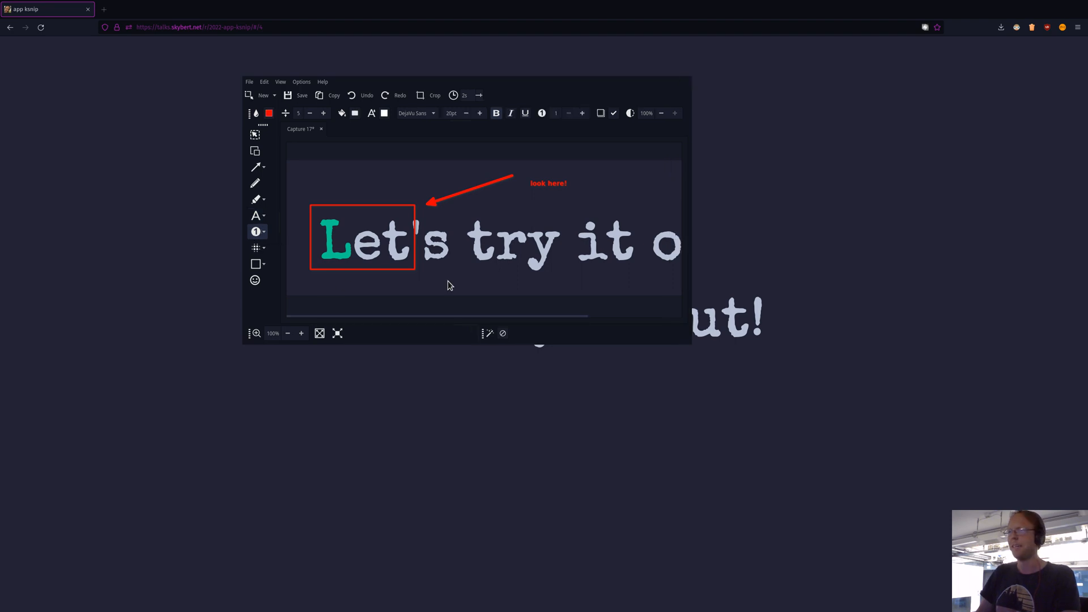
mouse_move(441, 266)
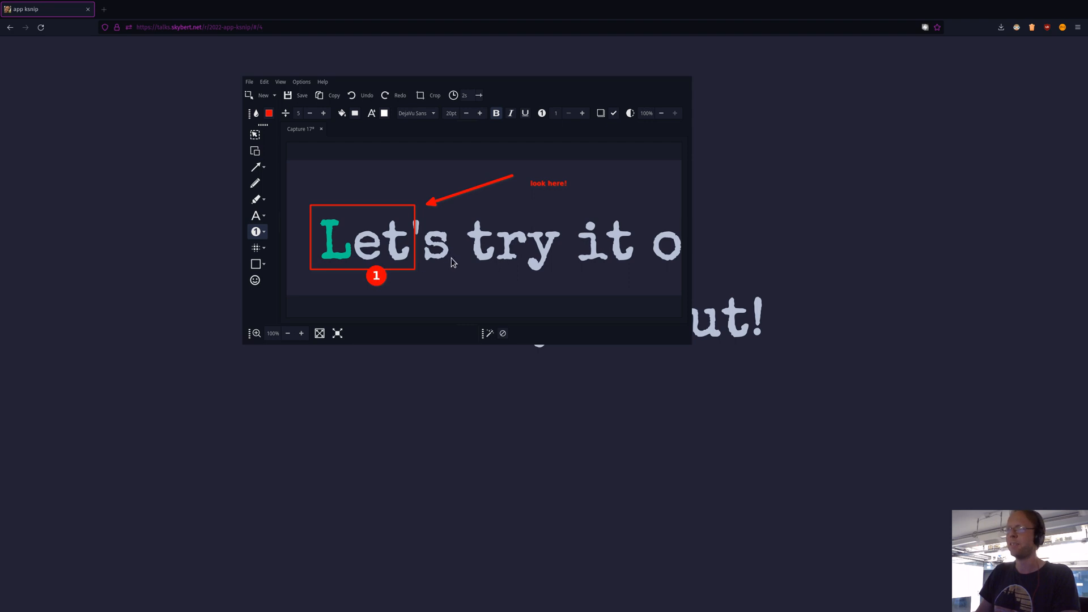
left_click(574, 243)
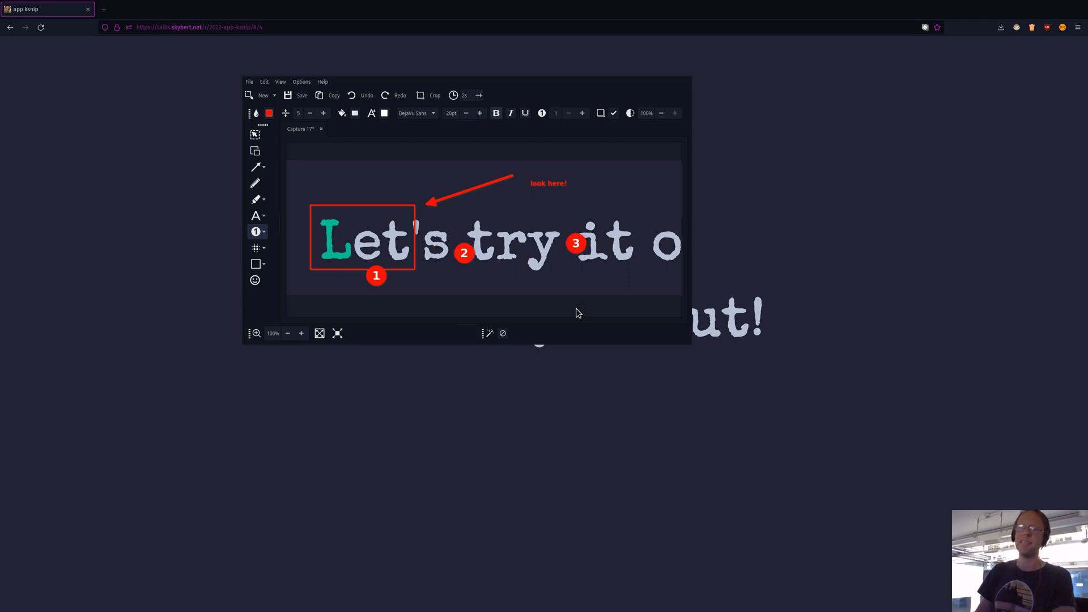
mouse_move(566, 315)
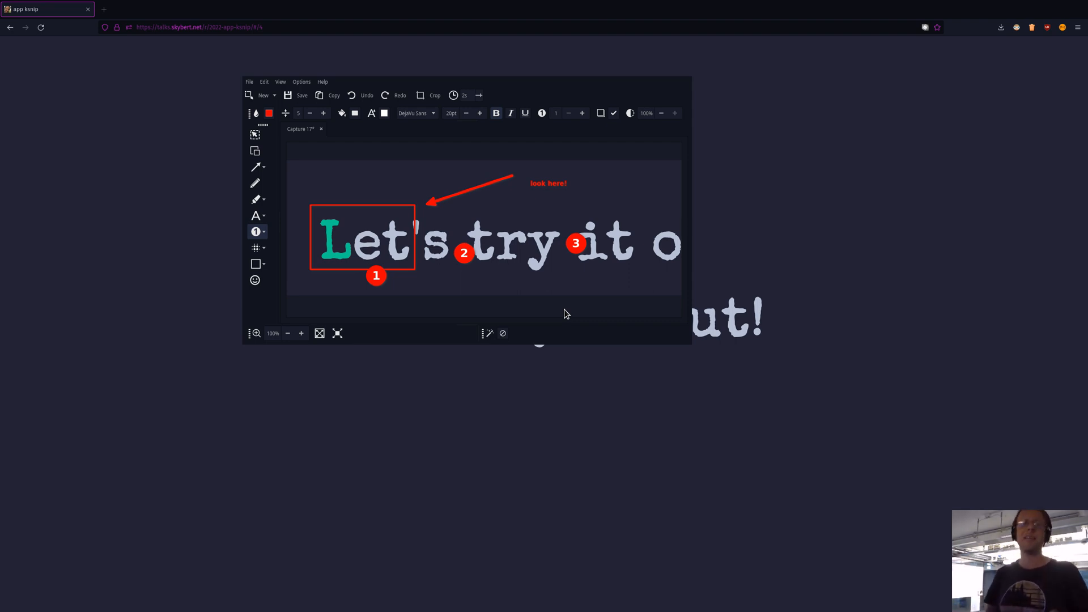
mouse_move(505, 273)
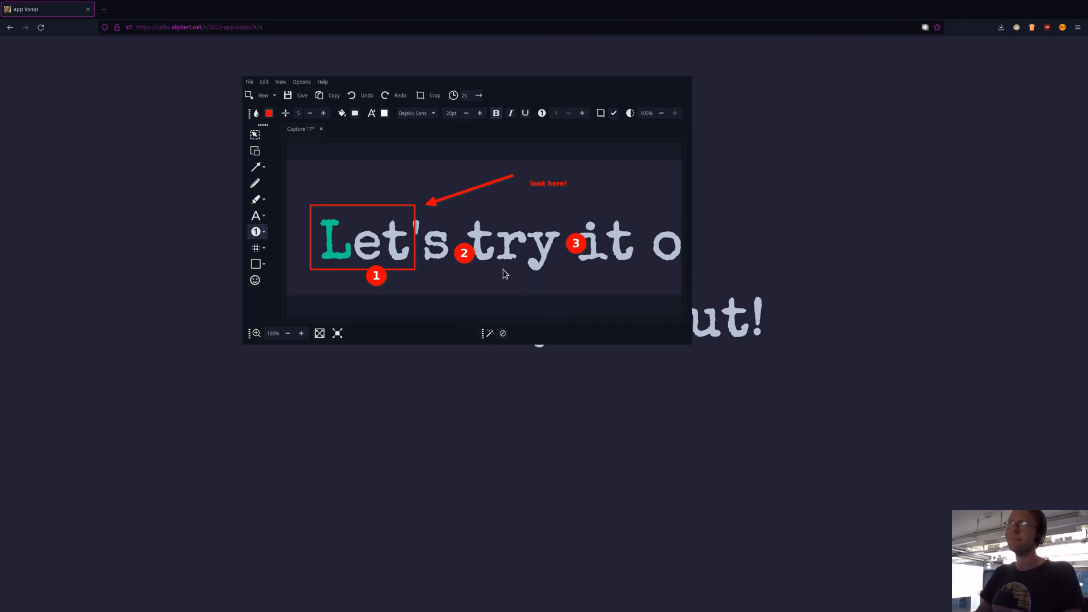
mouse_move(251, 311)
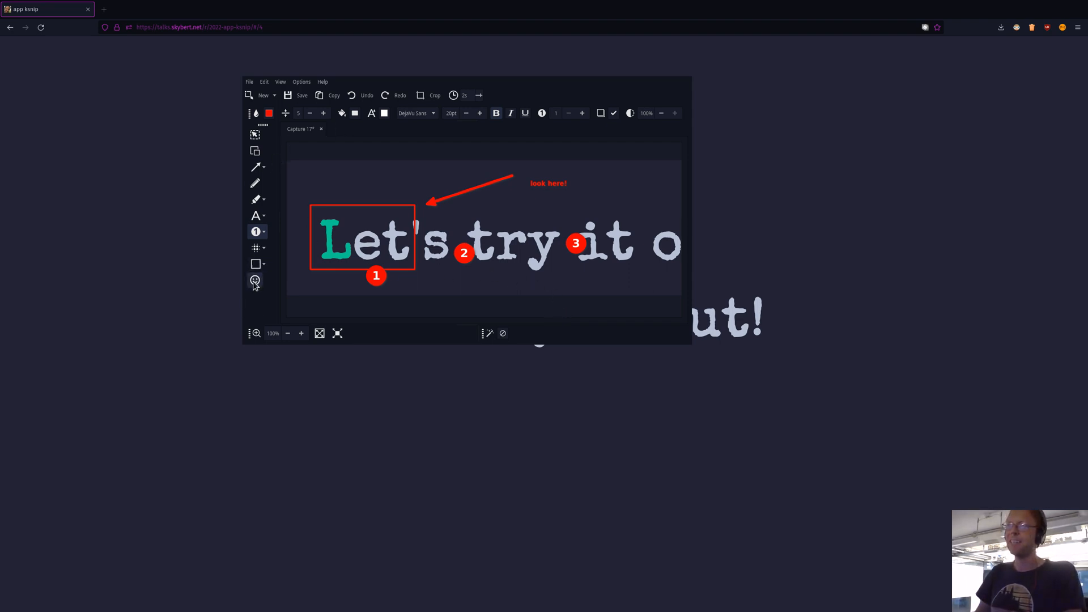
- Switch to the Sticker tool to place a smiley beside the caption
left_click(254, 281)
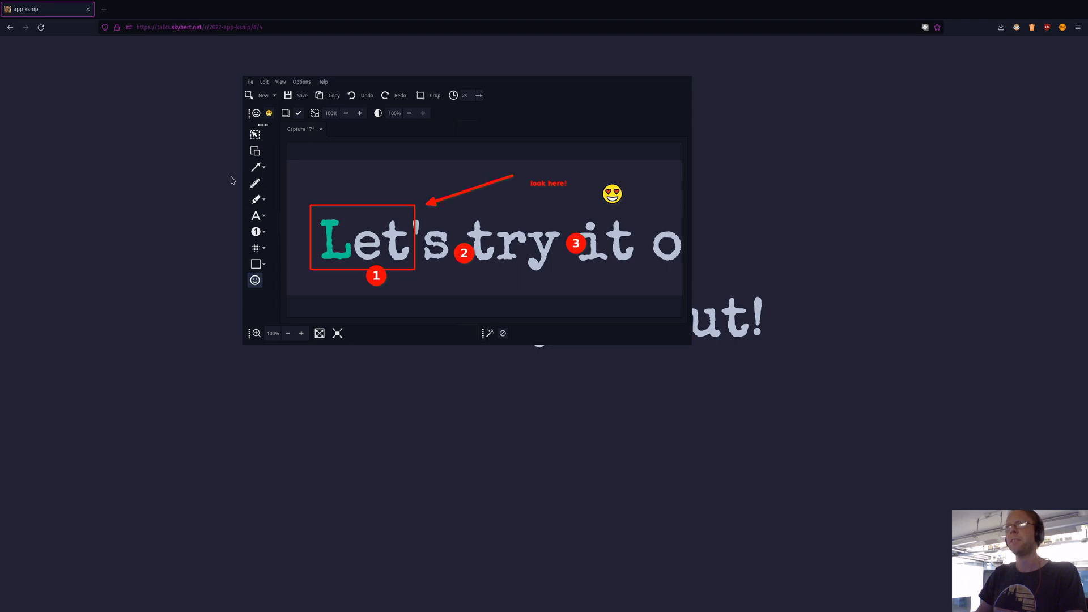
mouse_move(331, 97)
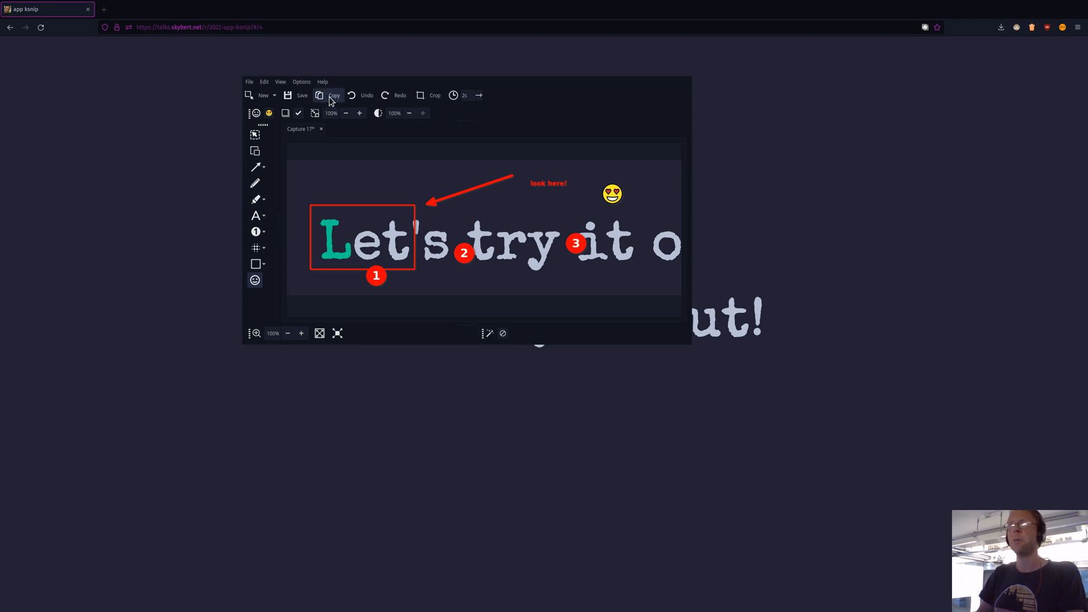
mouse_move(330, 99)
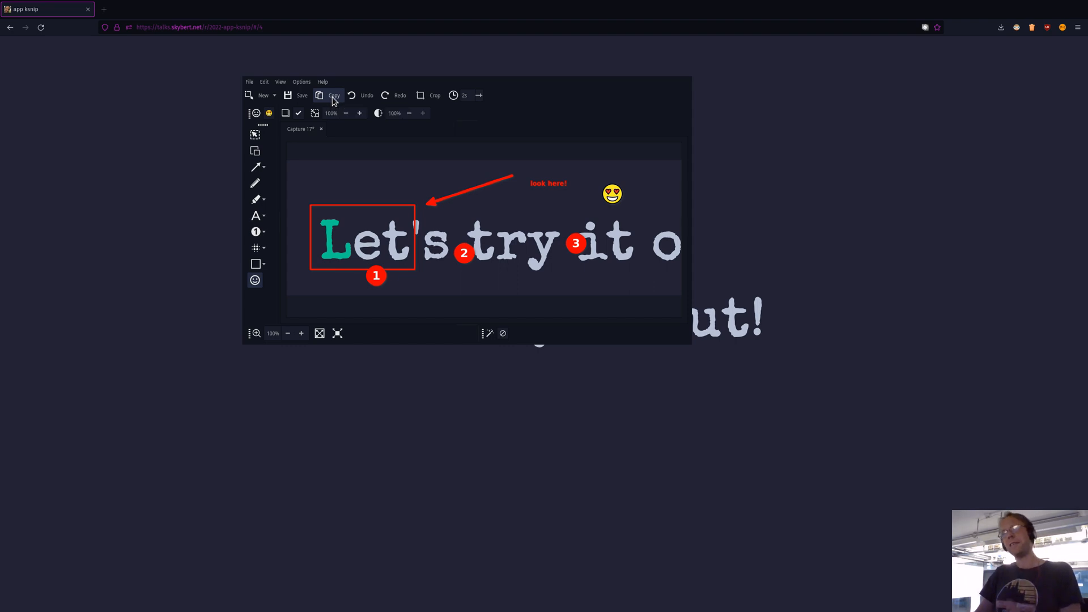
mouse_move(309, 229)
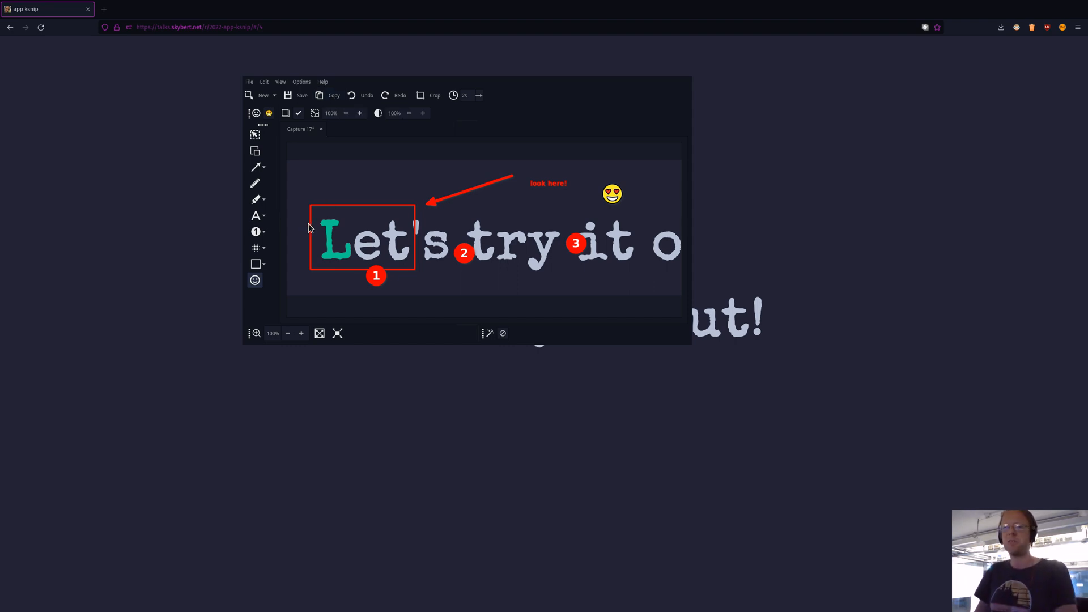
mouse_move(317, 226)
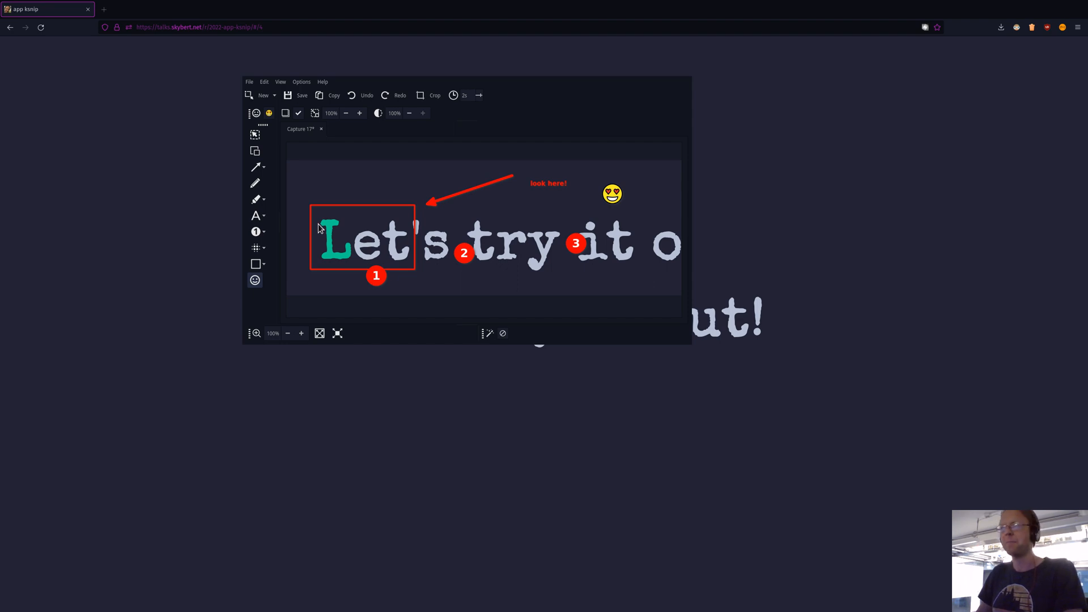
mouse_move(377, 266)
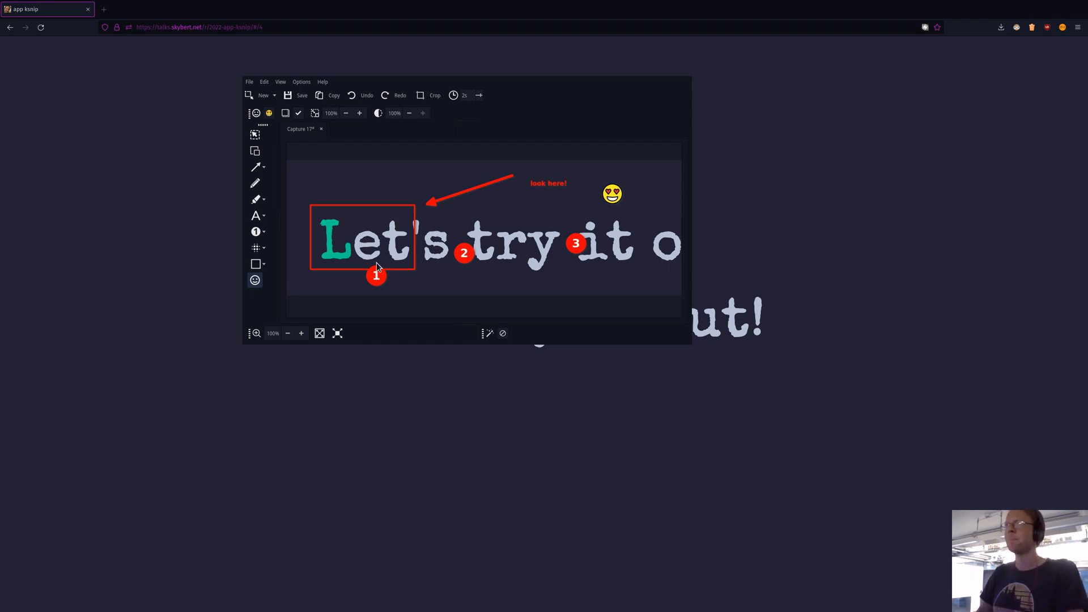
mouse_move(334, 220)
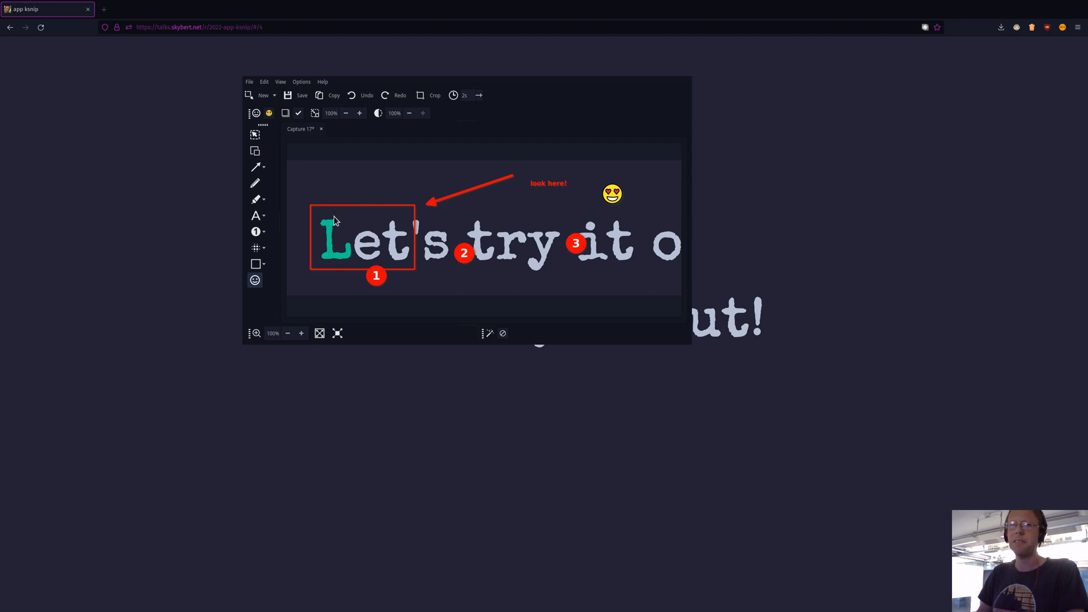
mouse_move(319, 221)
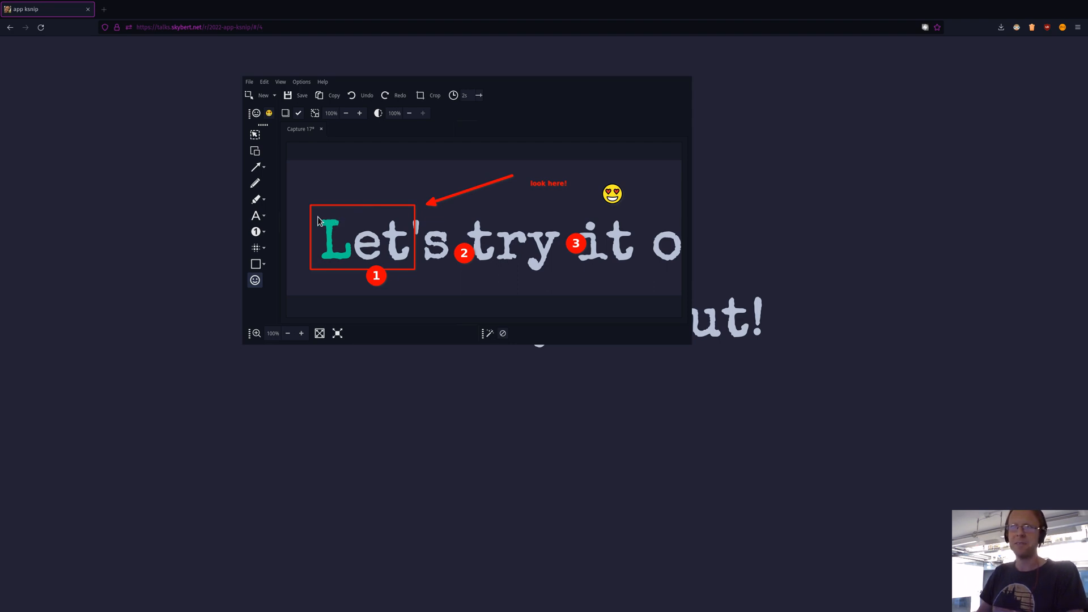
mouse_move(471, 237)
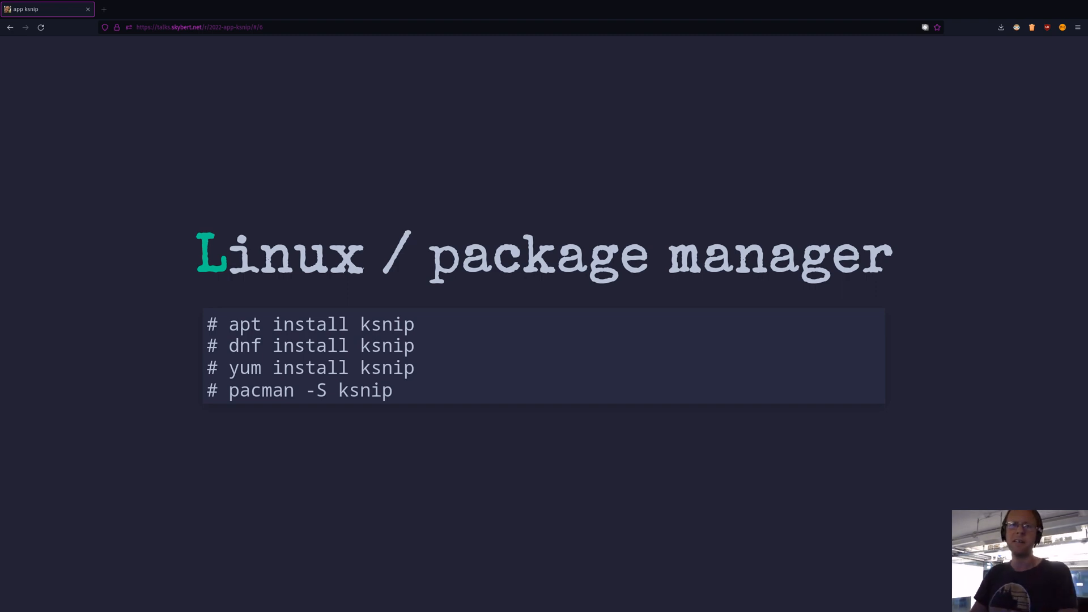
- Advance through the Linux install and Summary slides to the closing 'Happy hacking!' slide
key("Right")
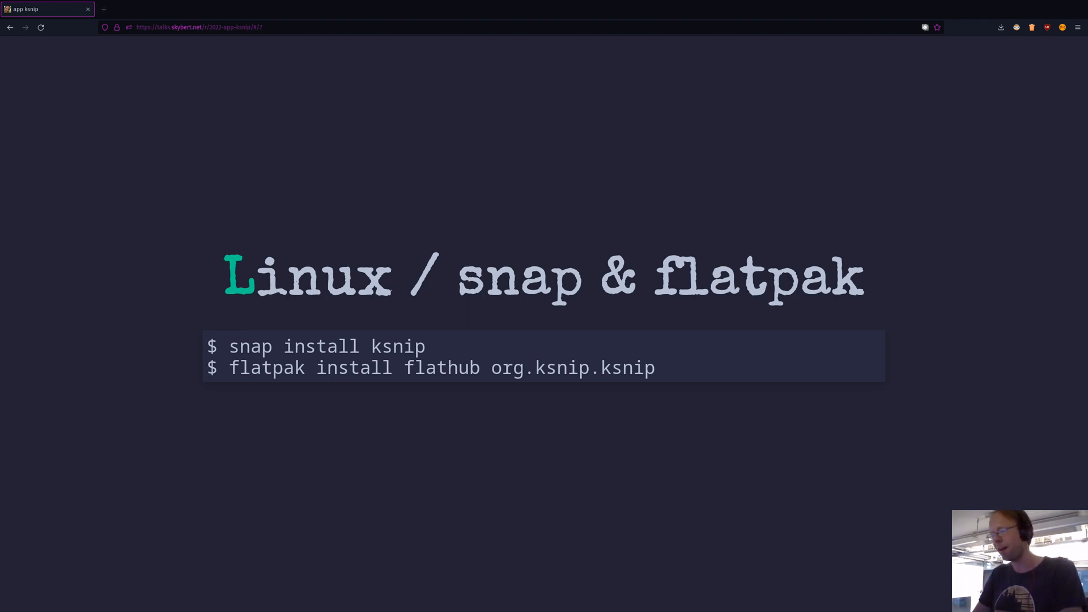
key("Right")
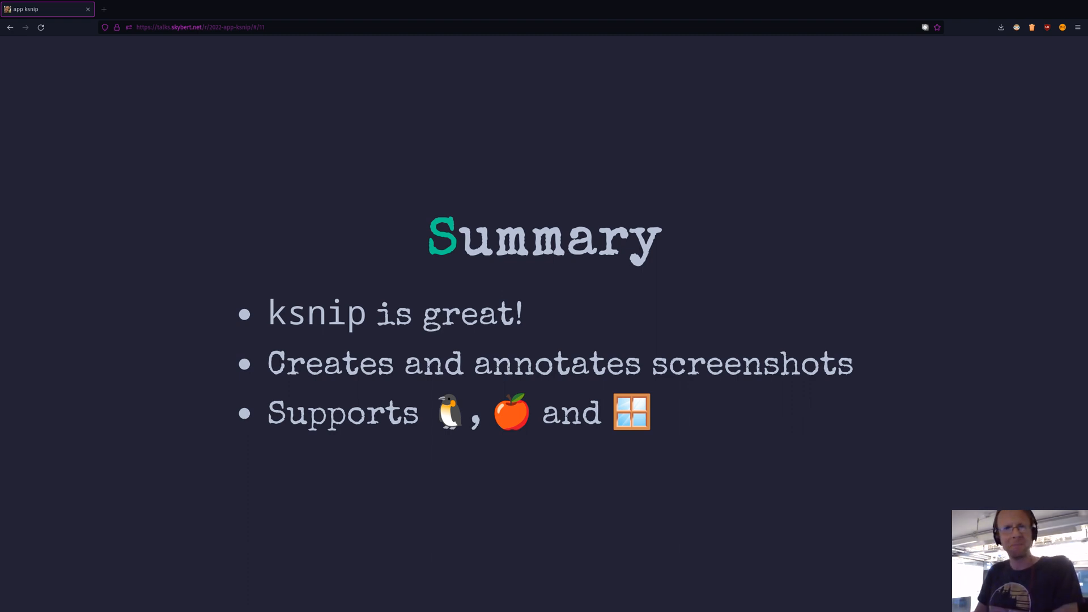
key("Right")
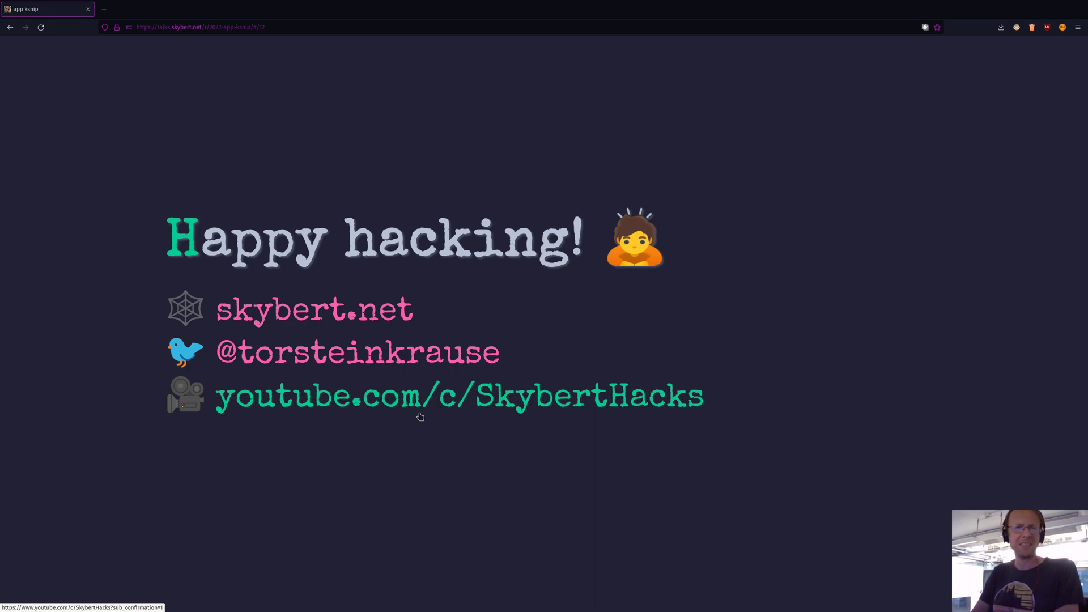